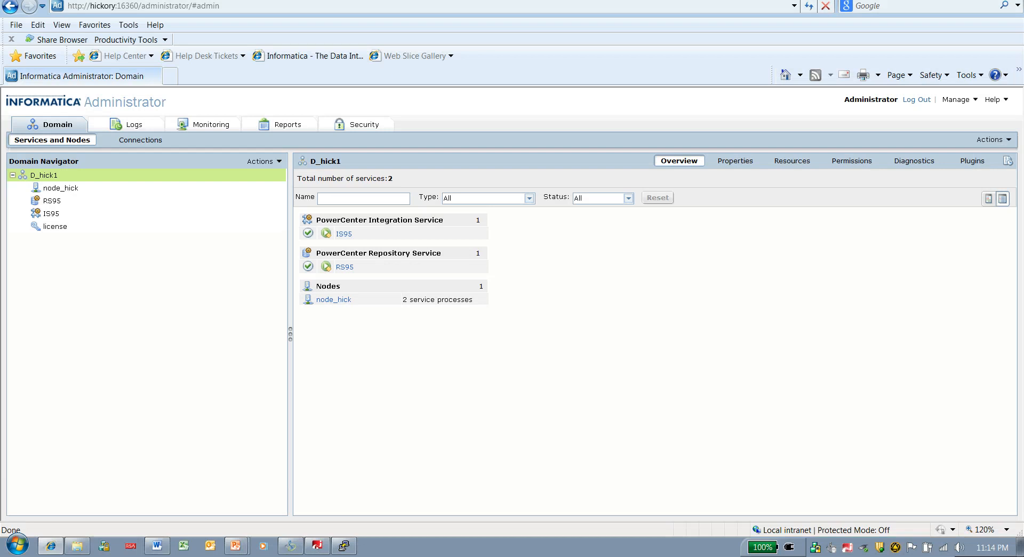
mouse_move(992, 139)
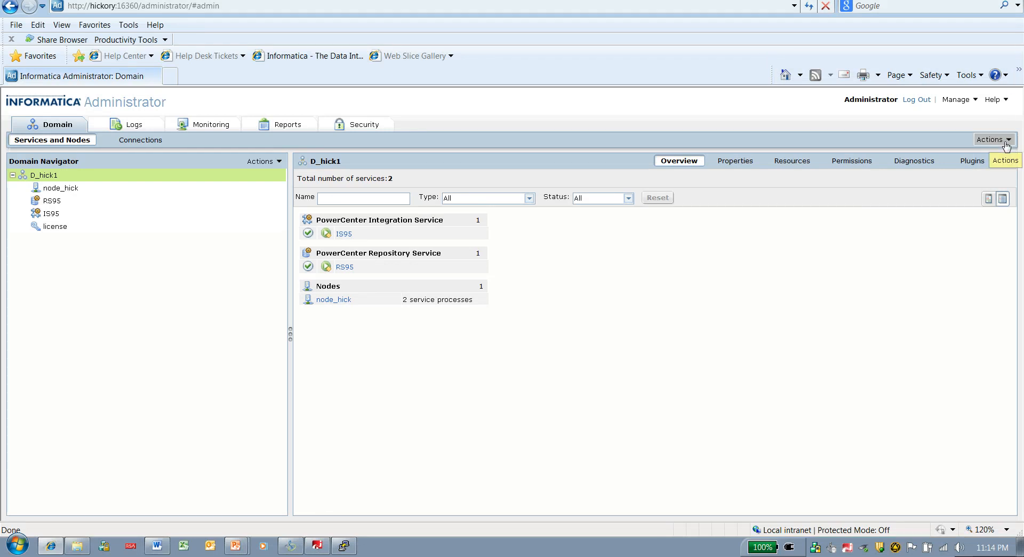
mouse_move(960, 131)
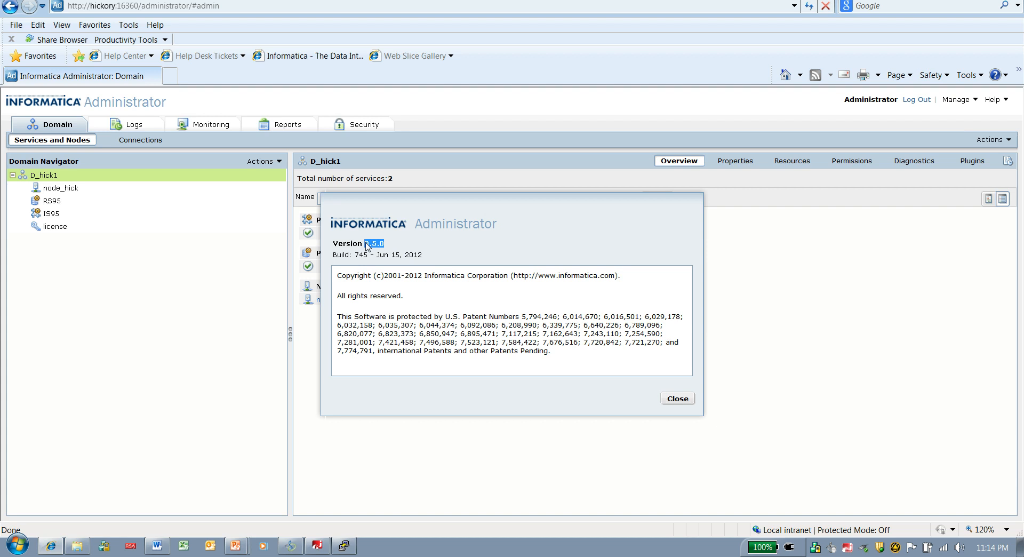
Dismiss the version info and add license 'Infa_lic' to D_hick1 from the uploaded key file
click(677, 399)
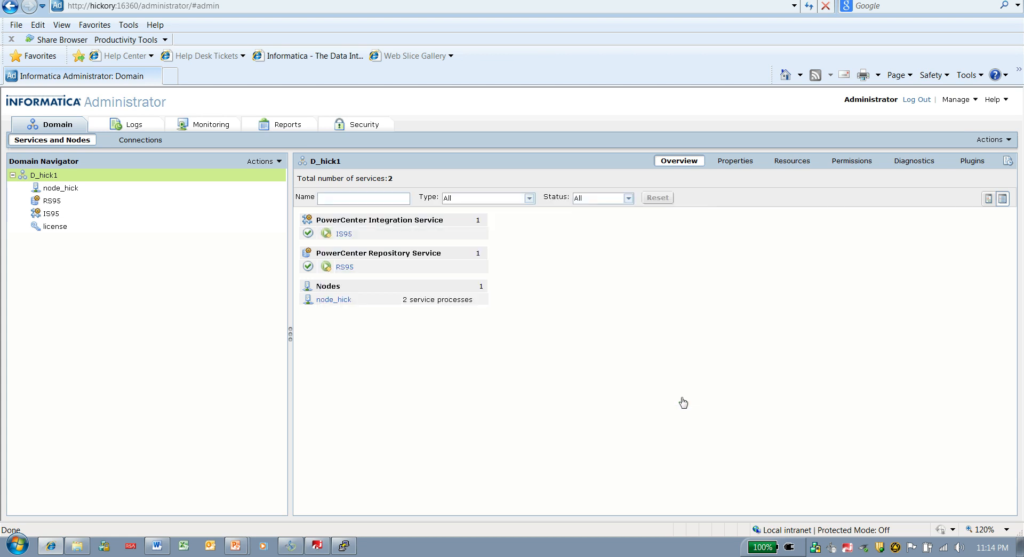
mouse_move(164, 184)
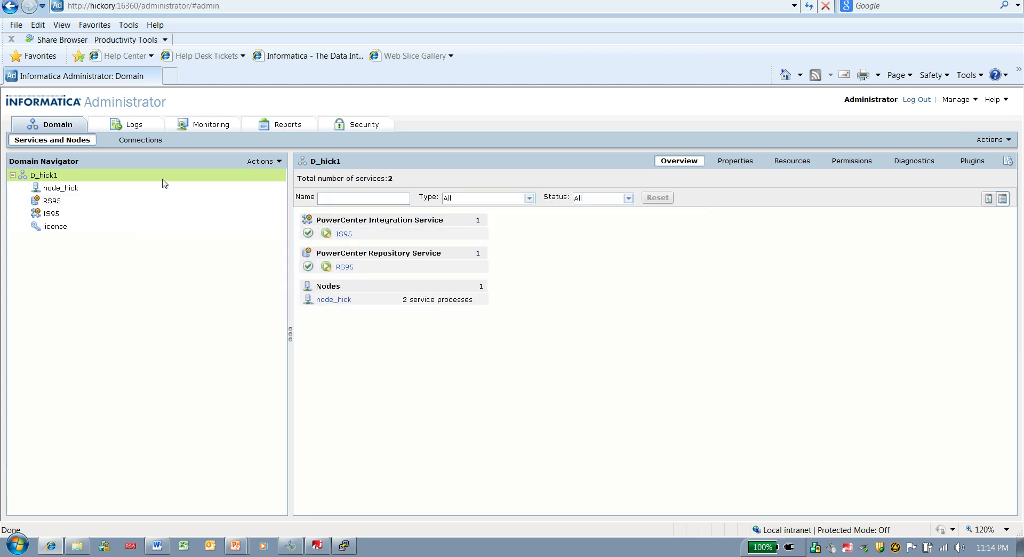
click(264, 161)
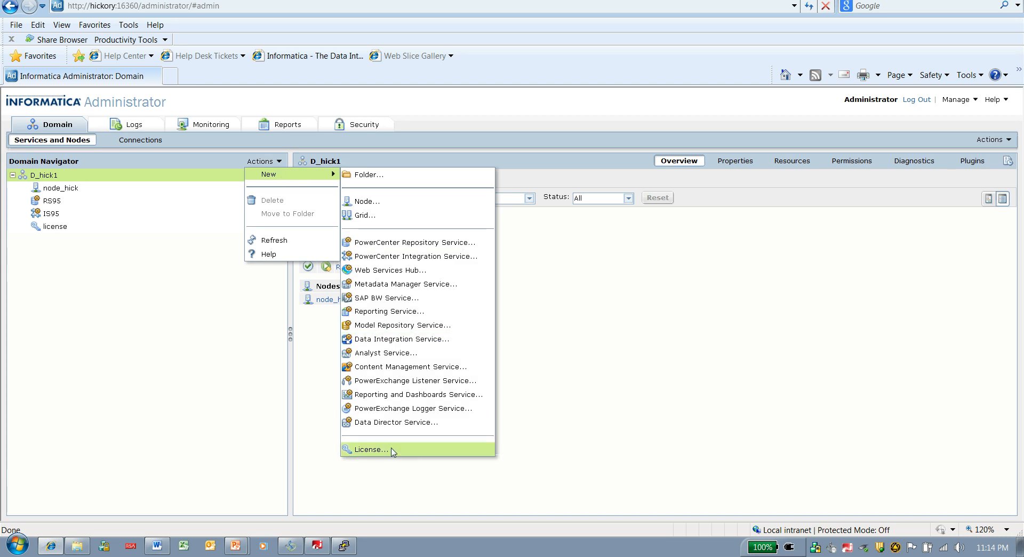
click(371, 449)
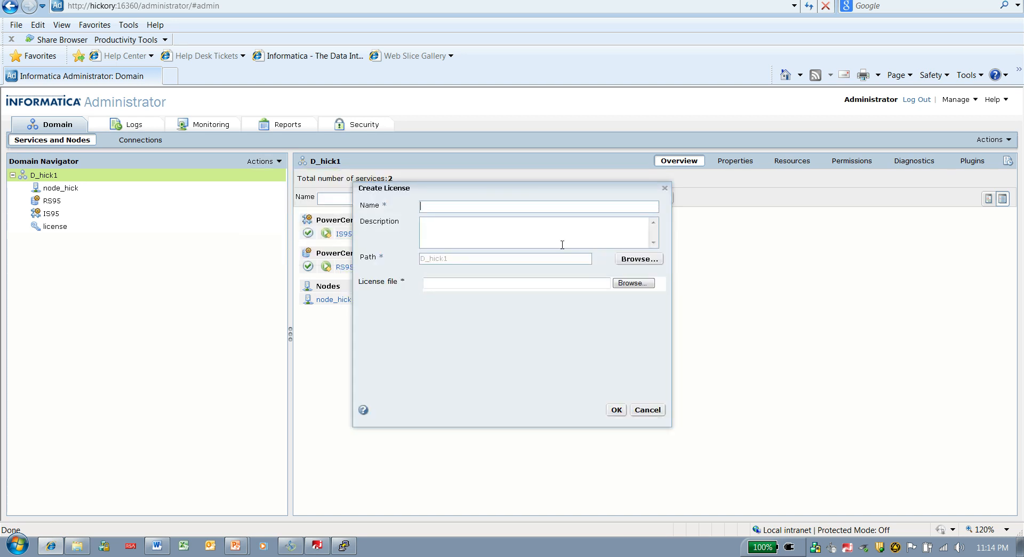
text(Infa_lic)
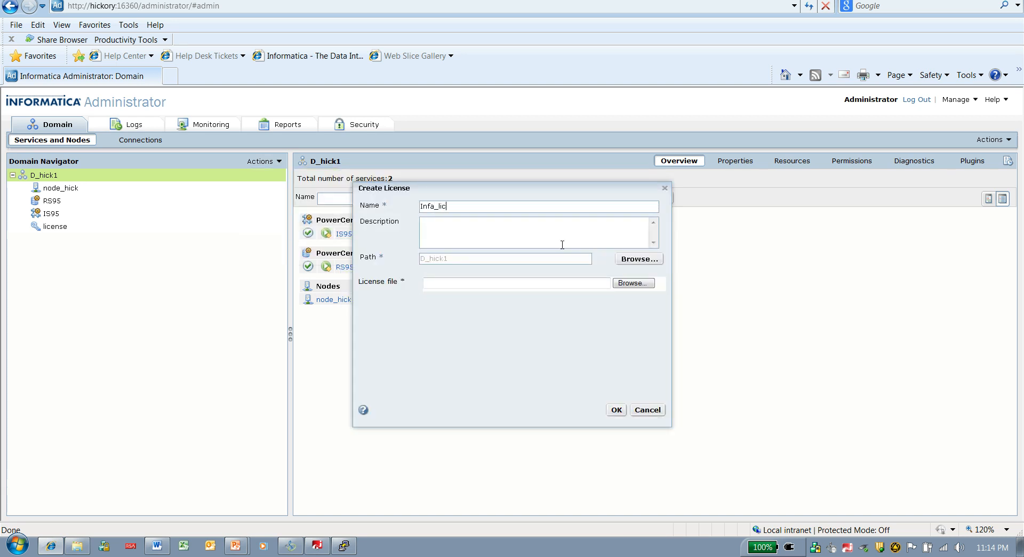
click(631, 282)
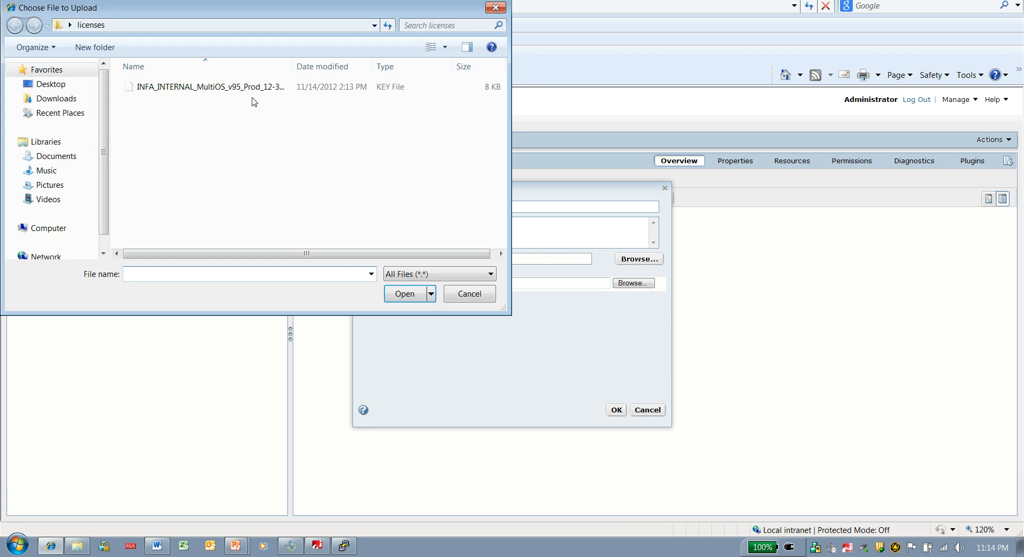
click(209, 87)
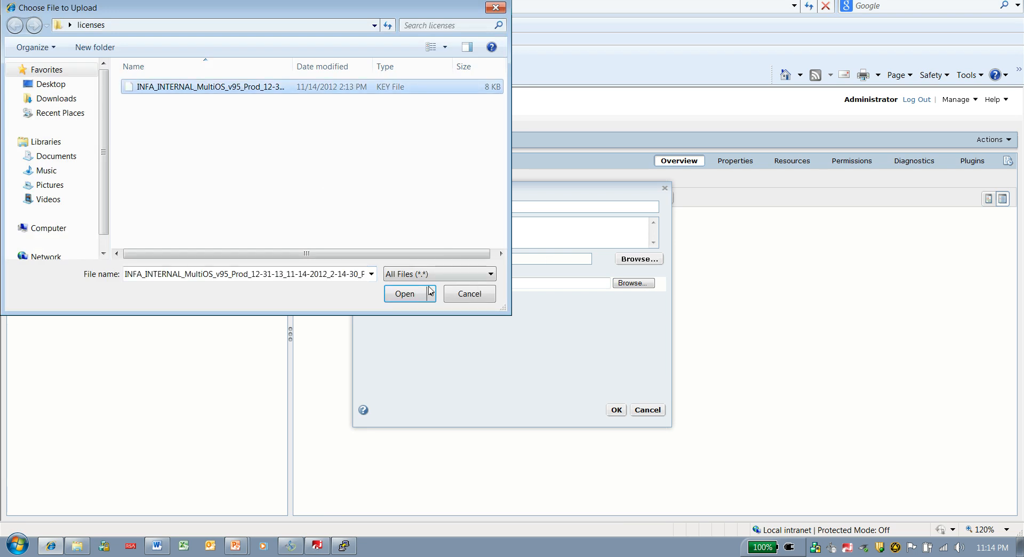
click(404, 294)
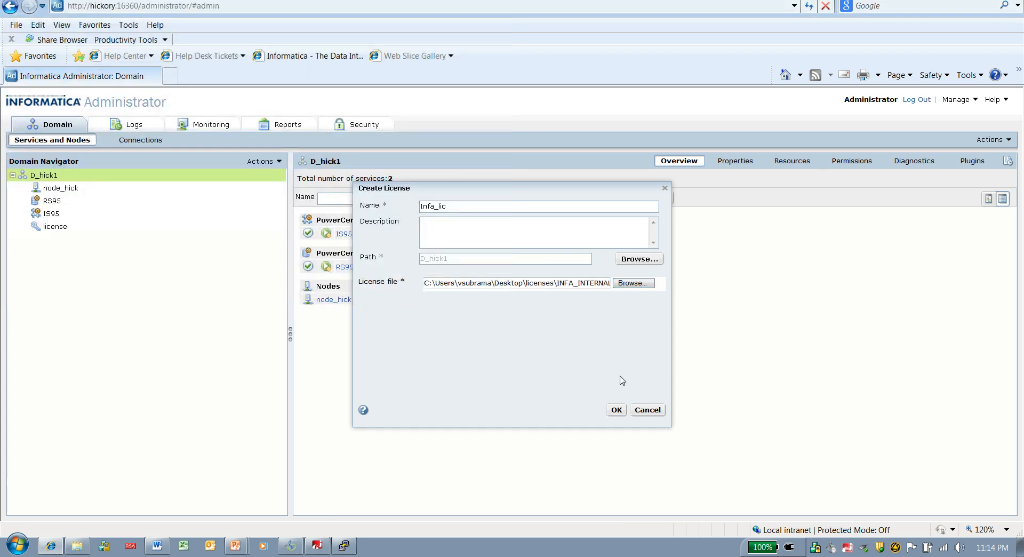
click(614, 409)
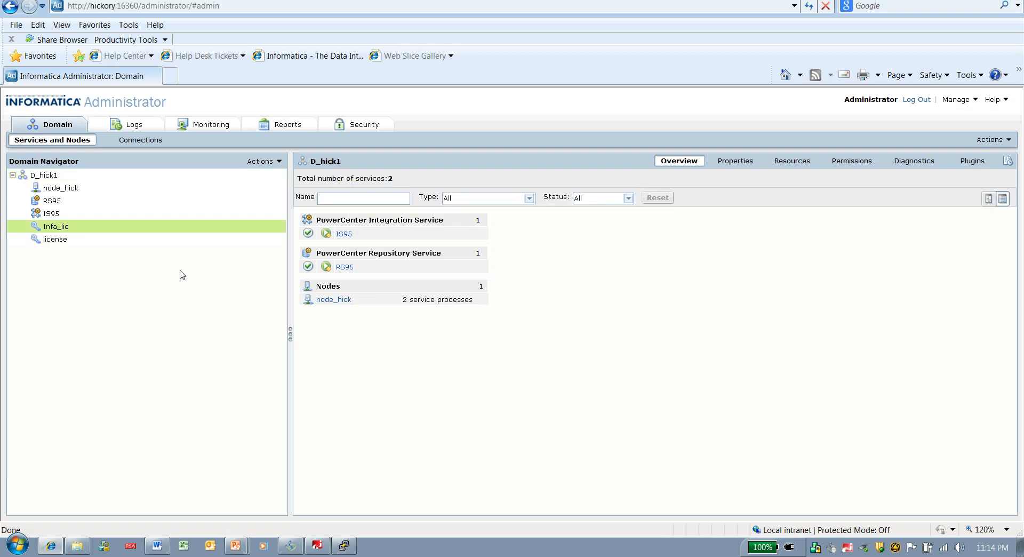
Review Infa_lic's Advanced 9.5 details, then view RS95's properties under 'license'
click(55, 226)
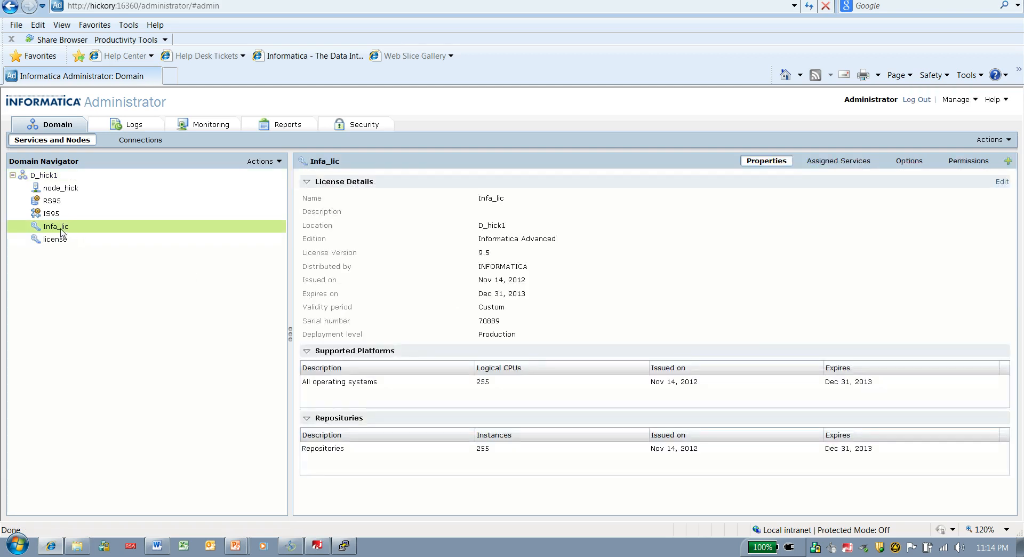
mouse_move(52, 201)
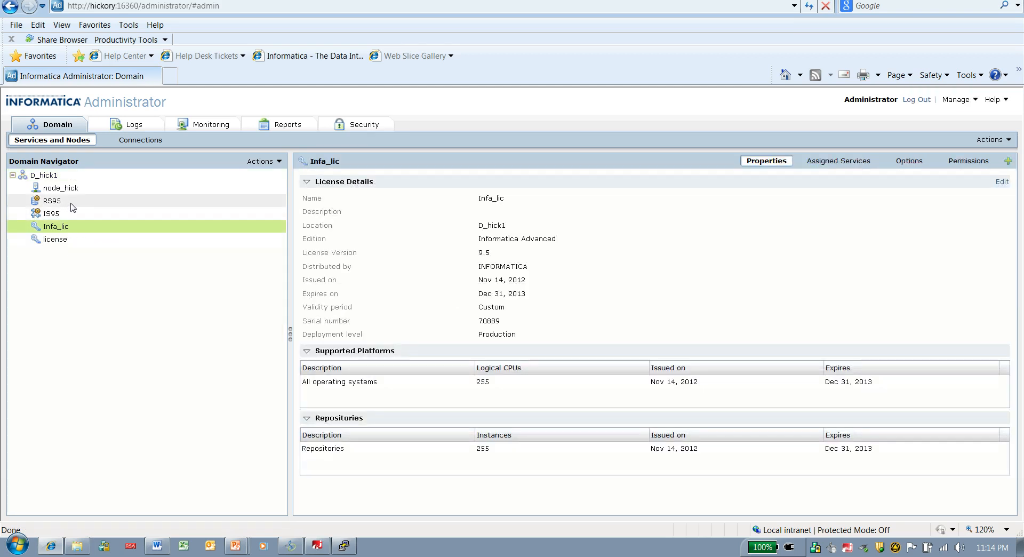
mouse_move(52, 201)
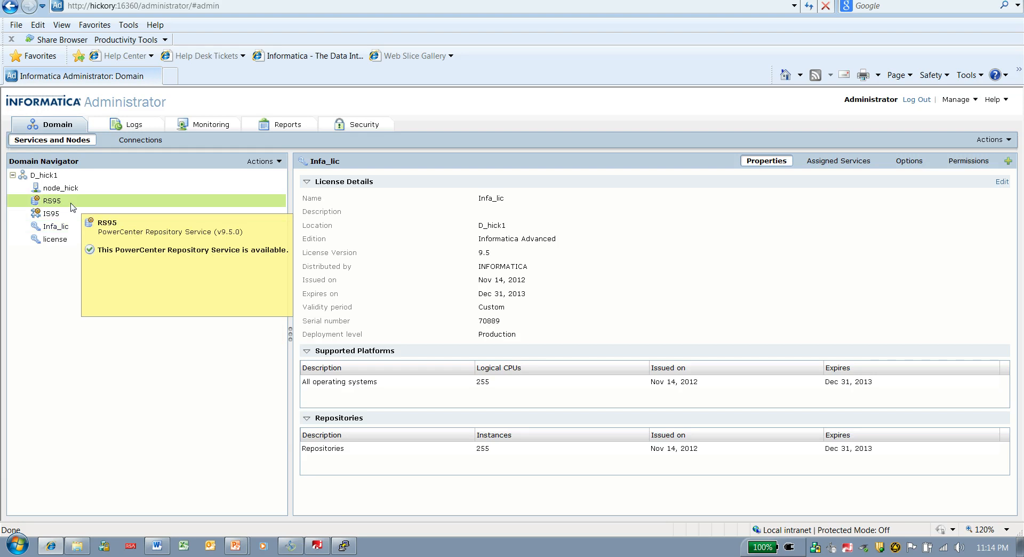
click(52, 200)
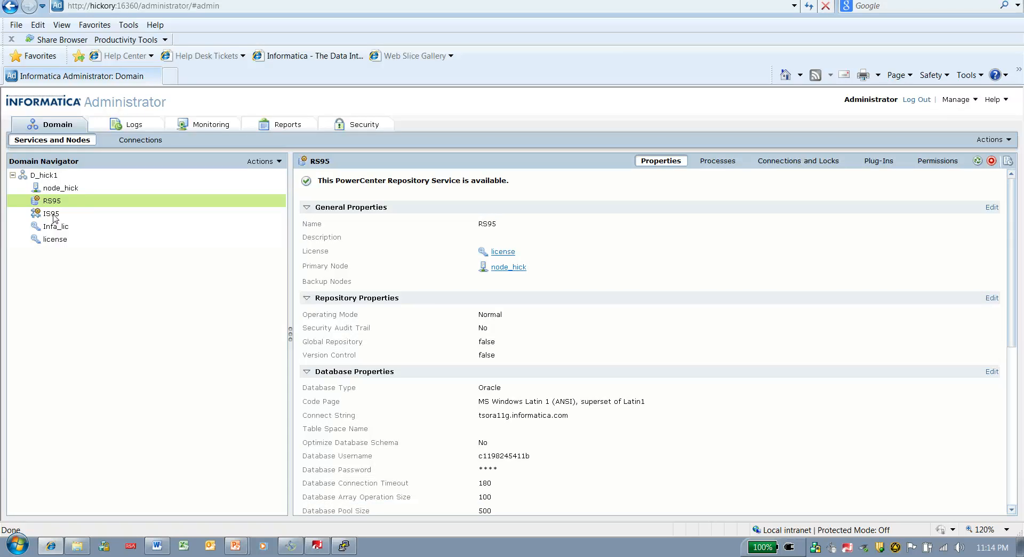
mouse_move(748, 191)
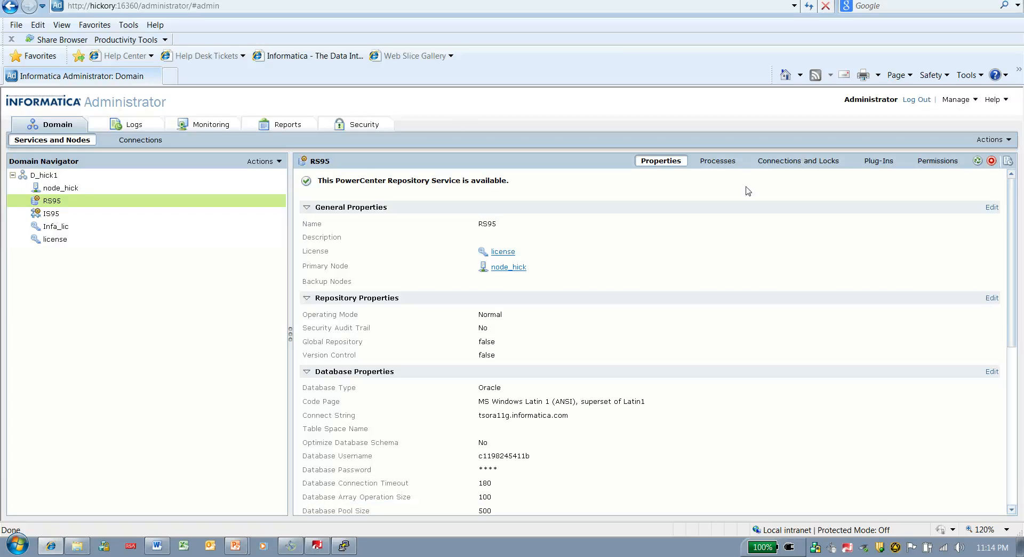
mouse_move(991, 160)
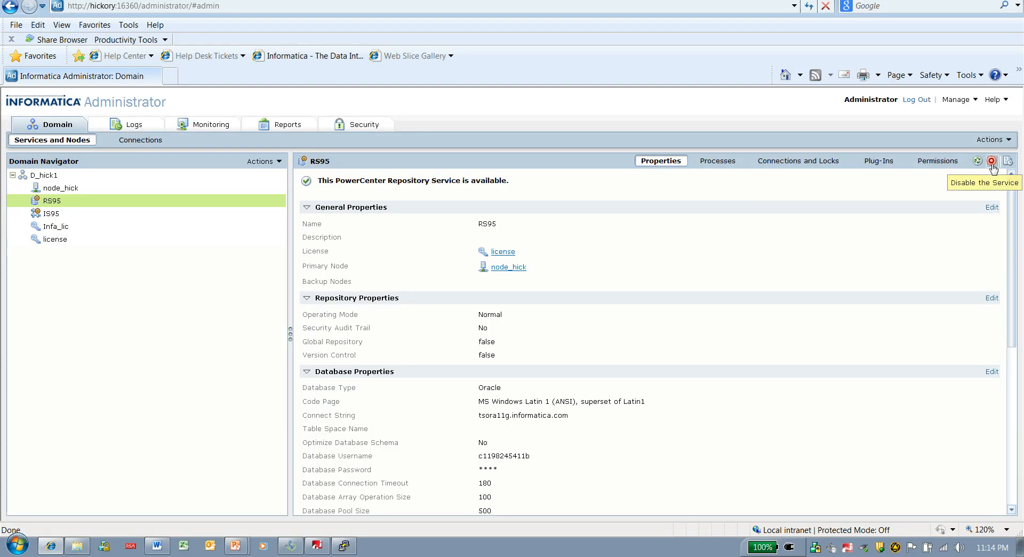
Disable RS95 with the Abort option, then select IS95
click(991, 160)
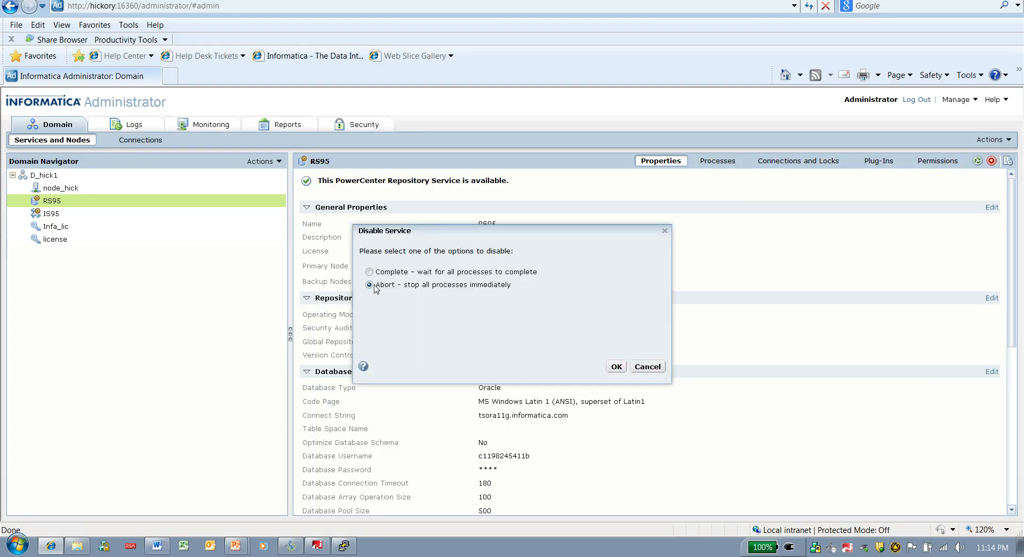
click(614, 366)
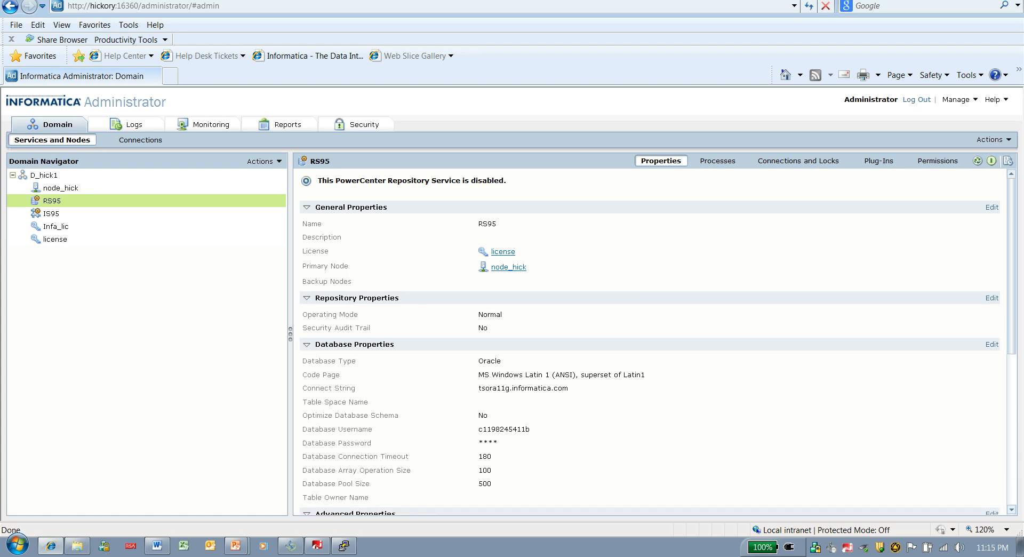
mouse_move(535, 186)
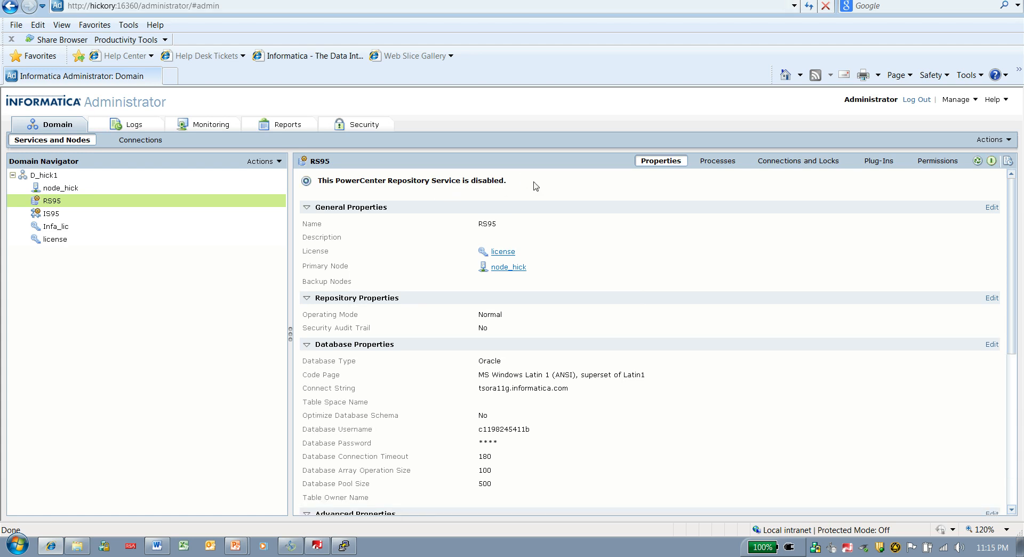
mouse_move(498, 187)
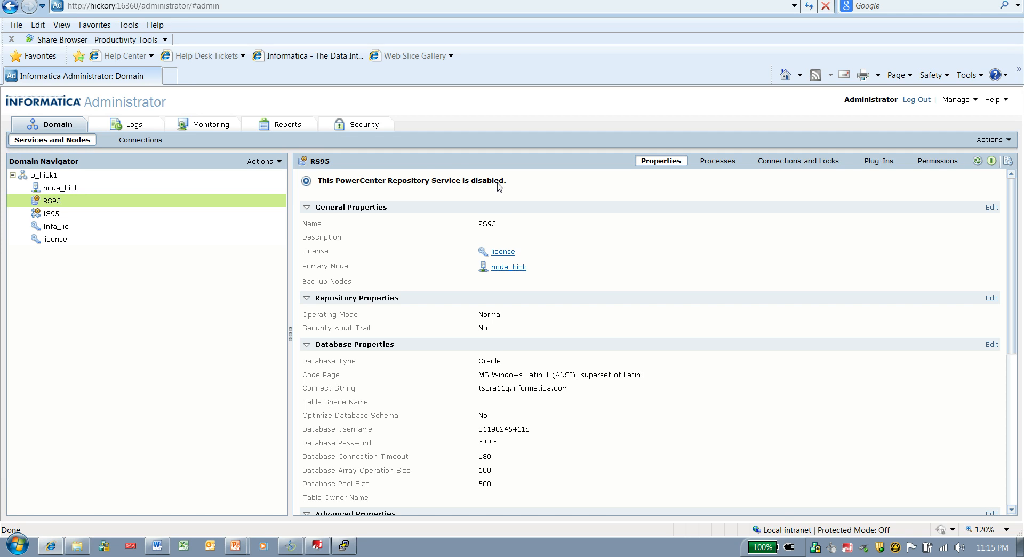
click(52, 213)
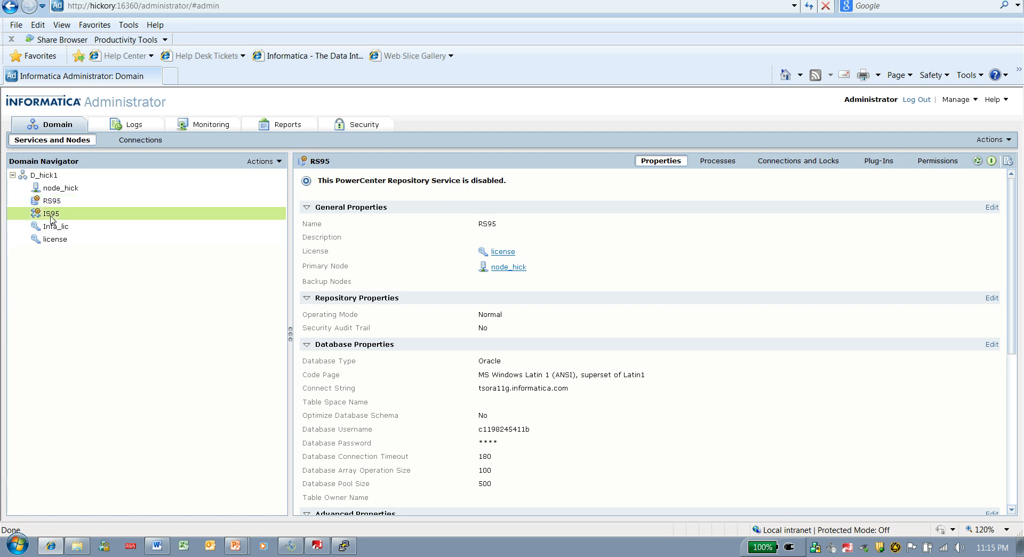
Disable the IS95 integration service with the Abort option
click(49, 213)
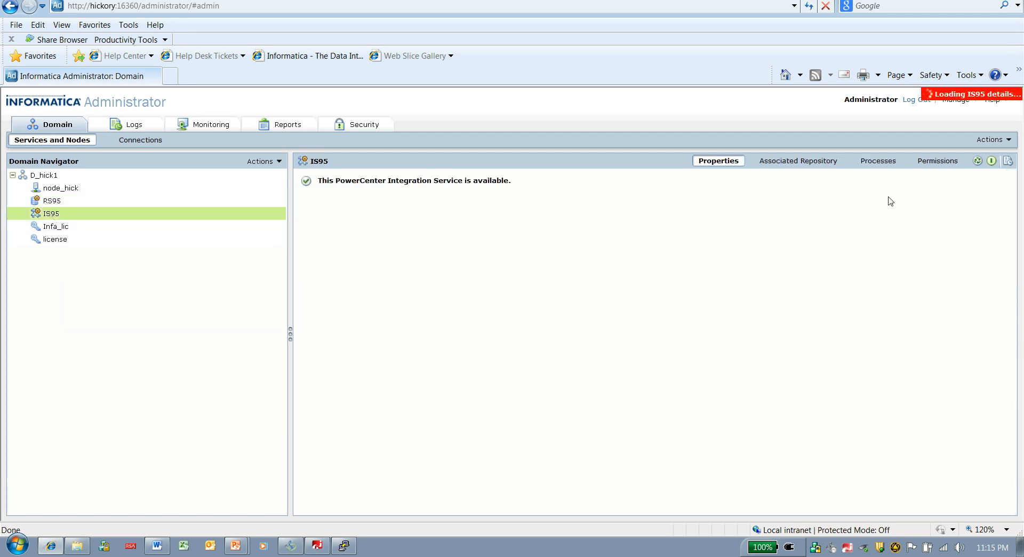
click(991, 160)
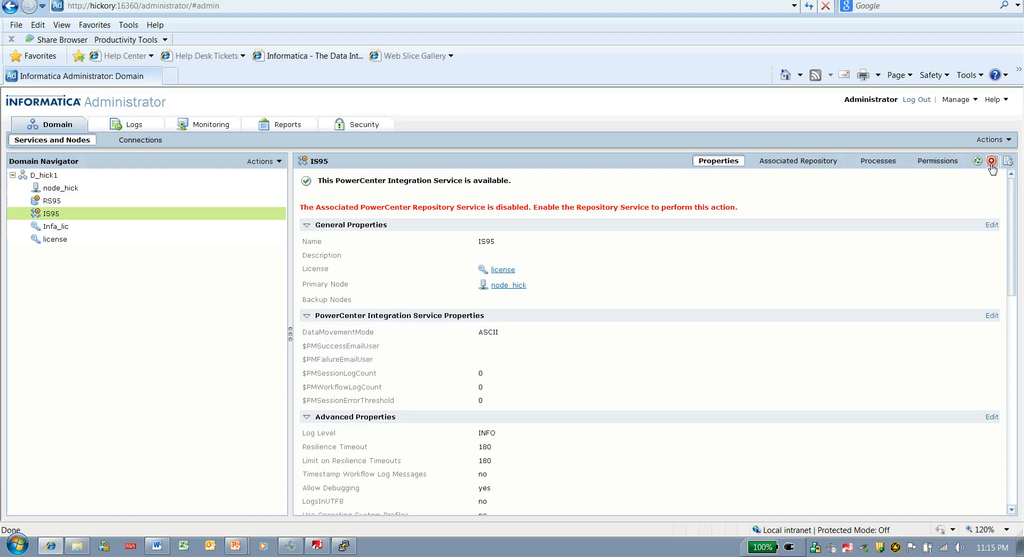
click(991, 161)
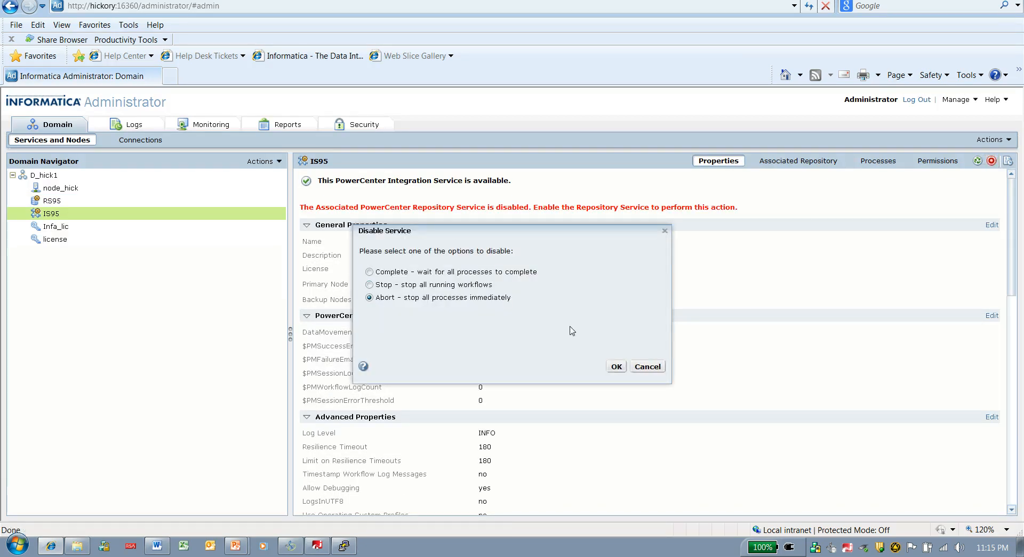
click(615, 365)
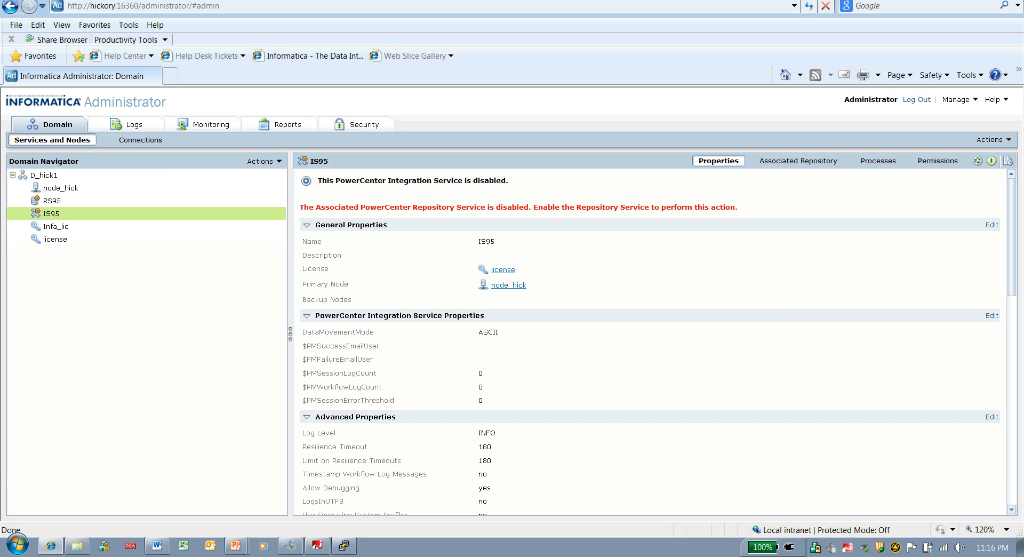
mouse_move(518, 193)
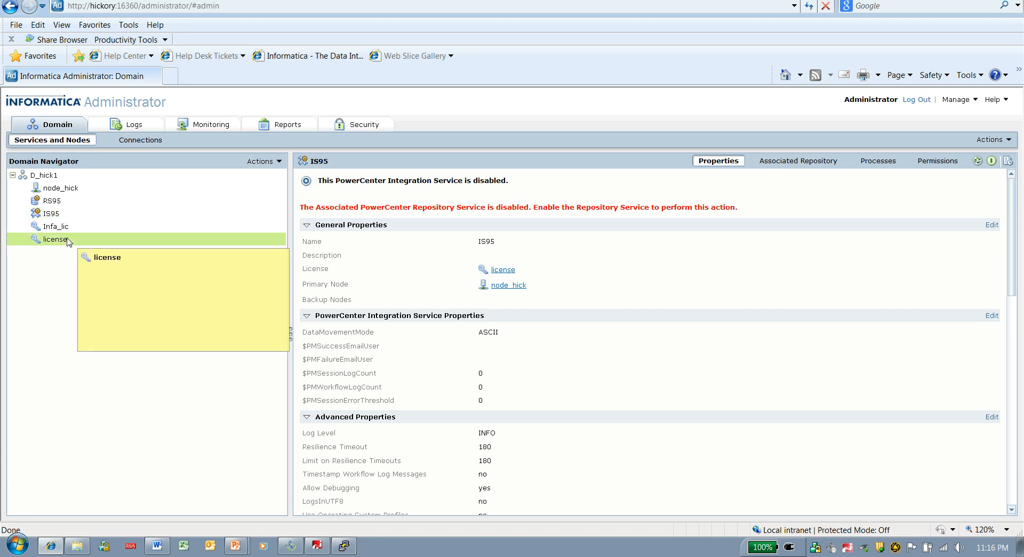
Edit the old 'license' node's Assigned Services, currently IS95 and RS95
click(55, 239)
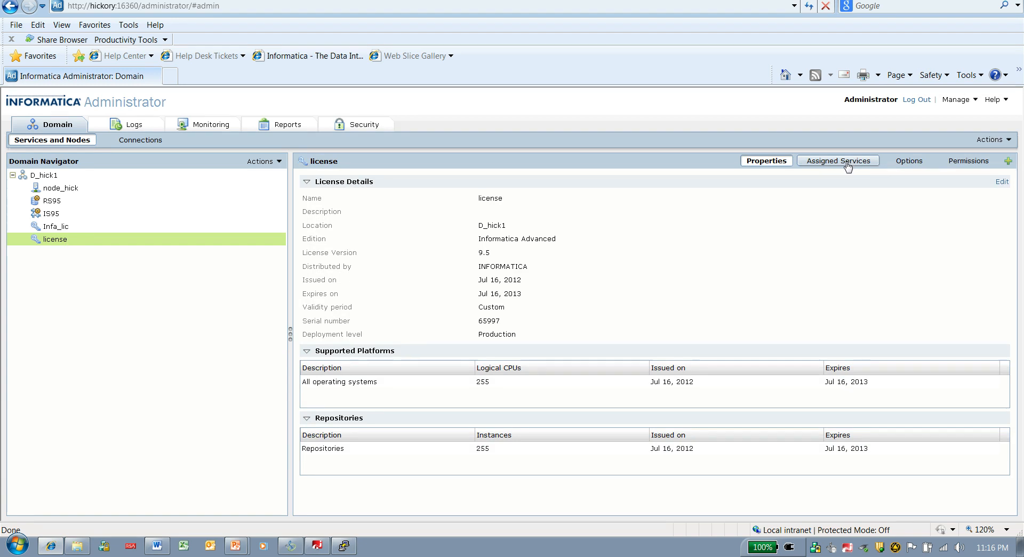
click(838, 161)
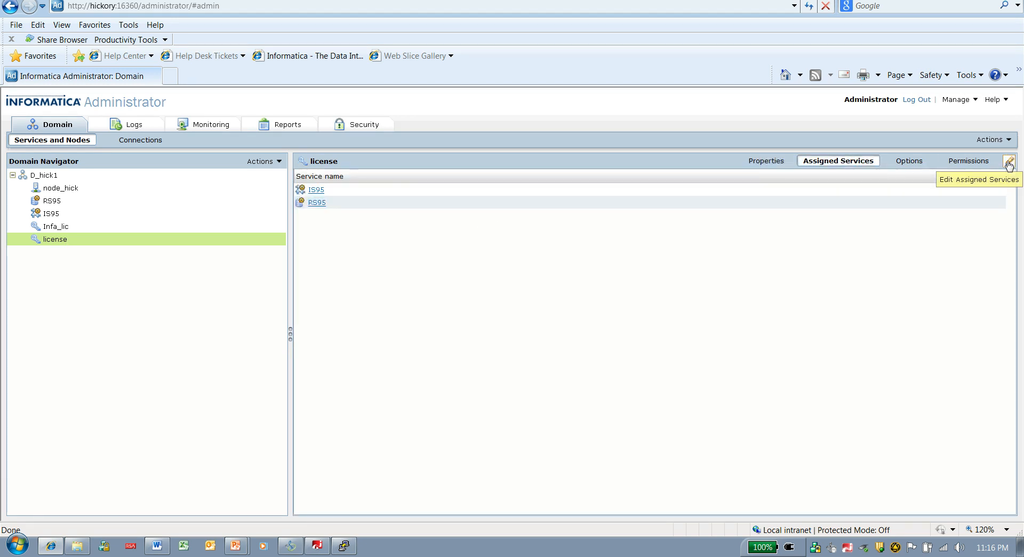
click(1008, 161)
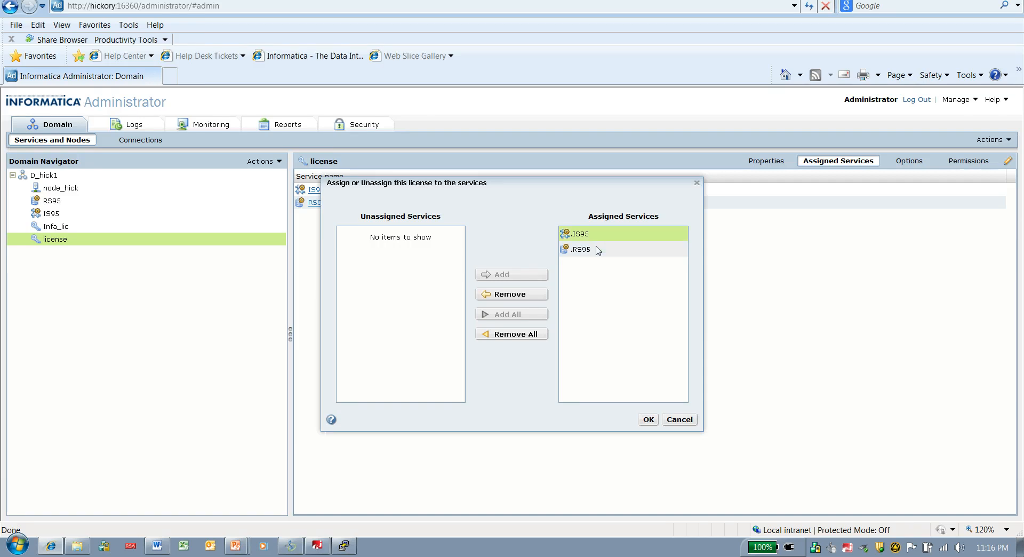
mouse_move(591, 240)
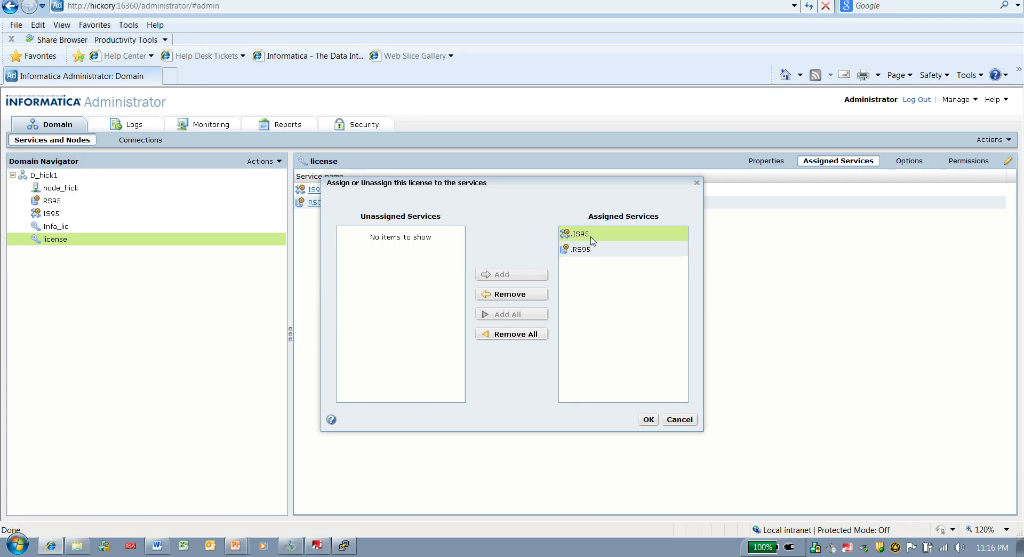
mouse_move(601, 241)
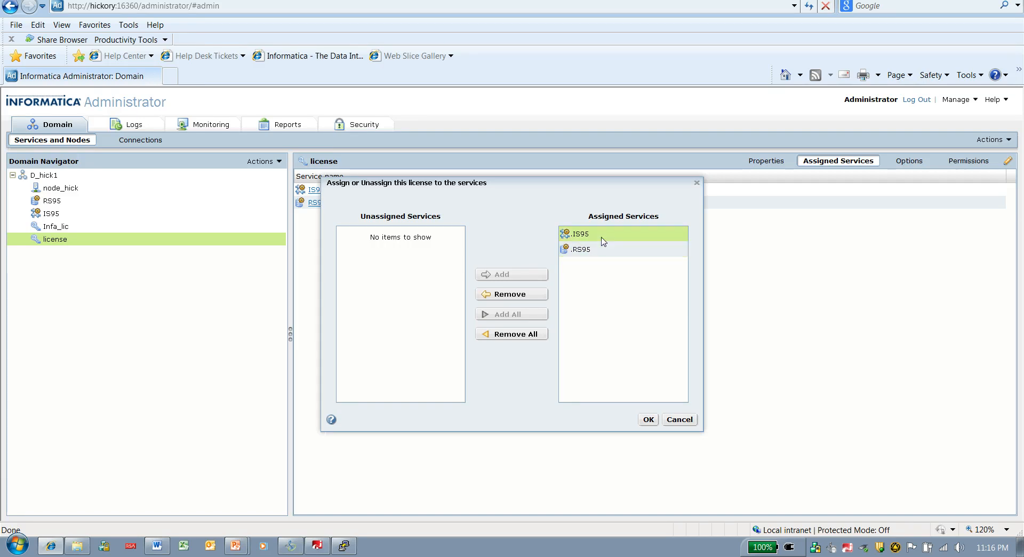
Remove all services, IS95 and RS95, from the old license and confirm
click(581, 248)
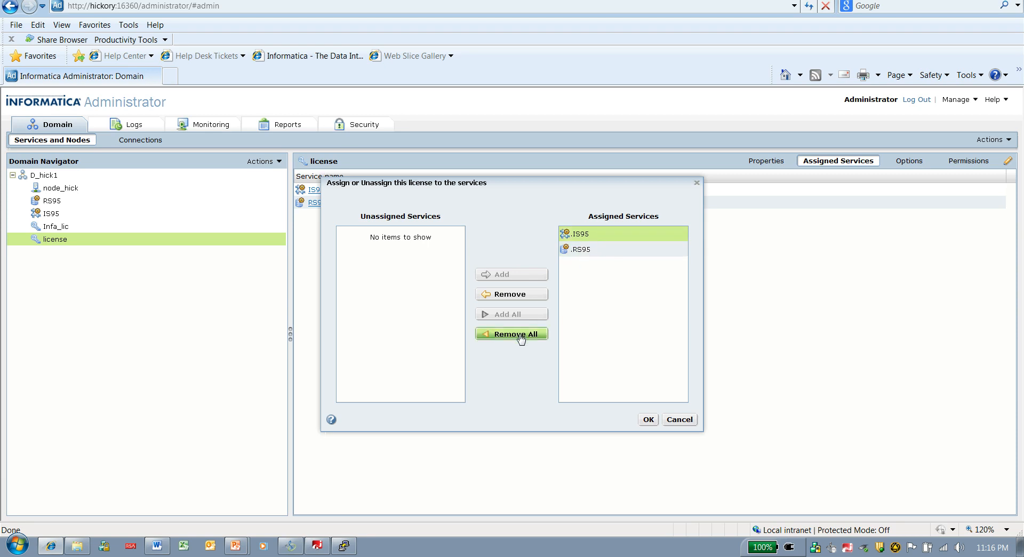
click(511, 333)
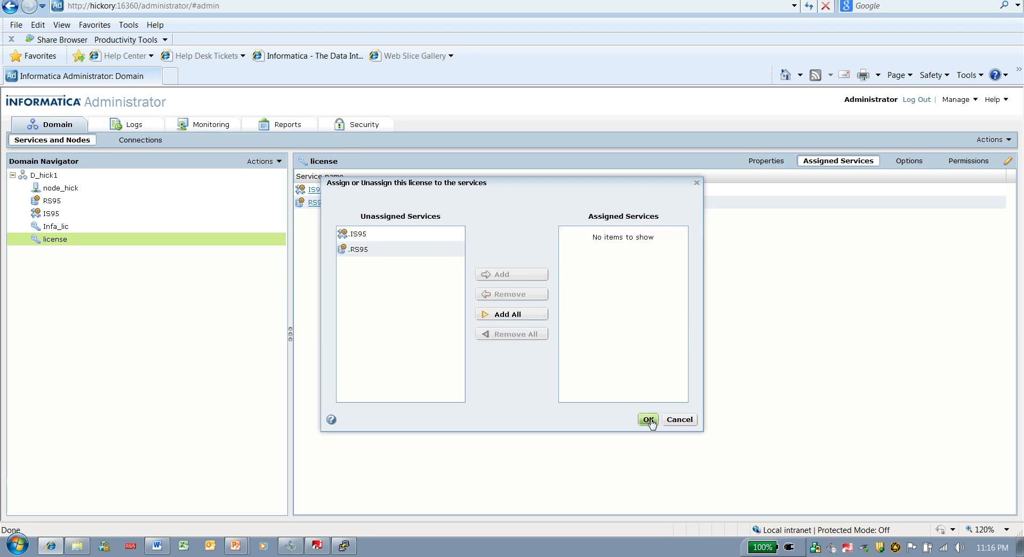
click(646, 419)
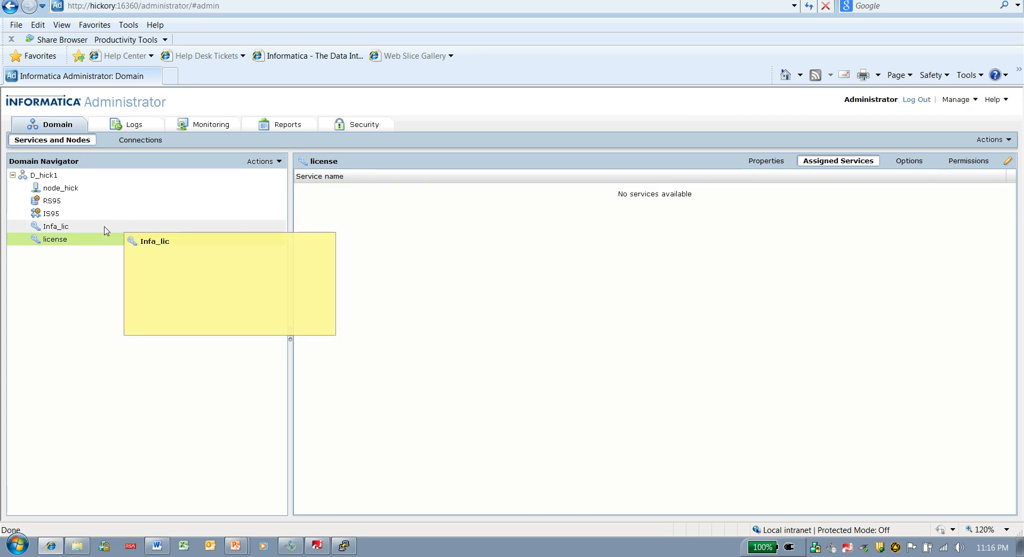
Edit Infa_lic's Assigned Services, showing IS95 and RS95 as unassigned
click(56, 225)
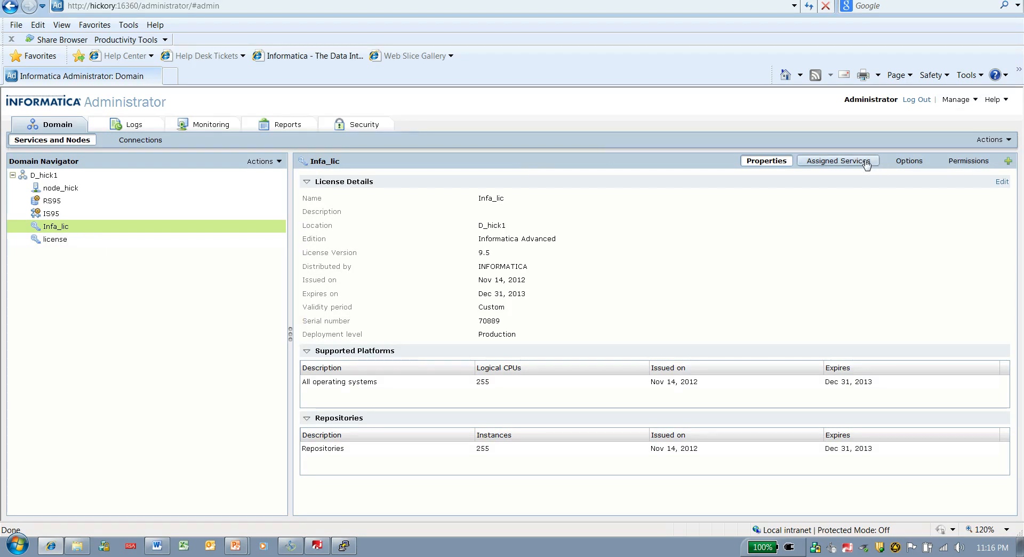
click(838, 161)
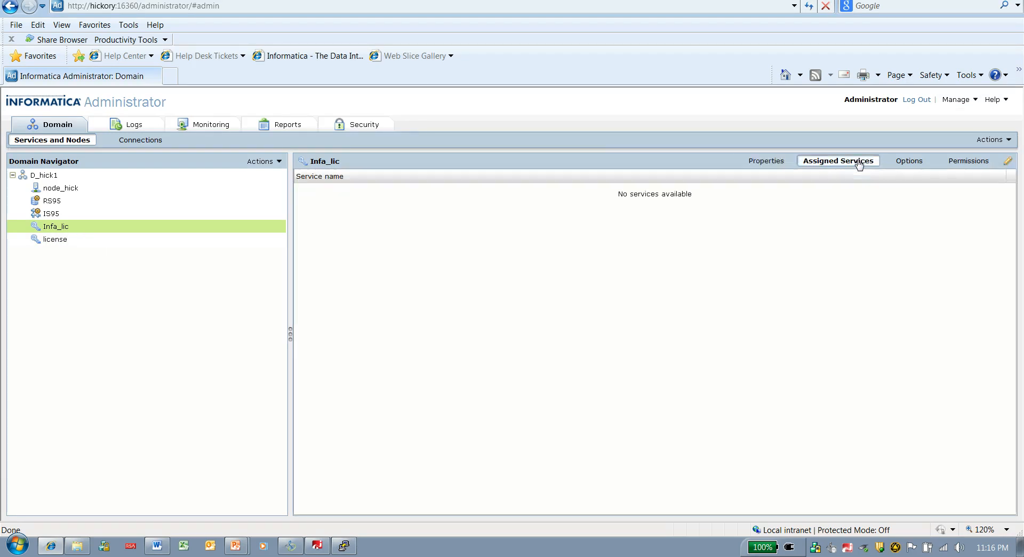
mouse_move(1008, 160)
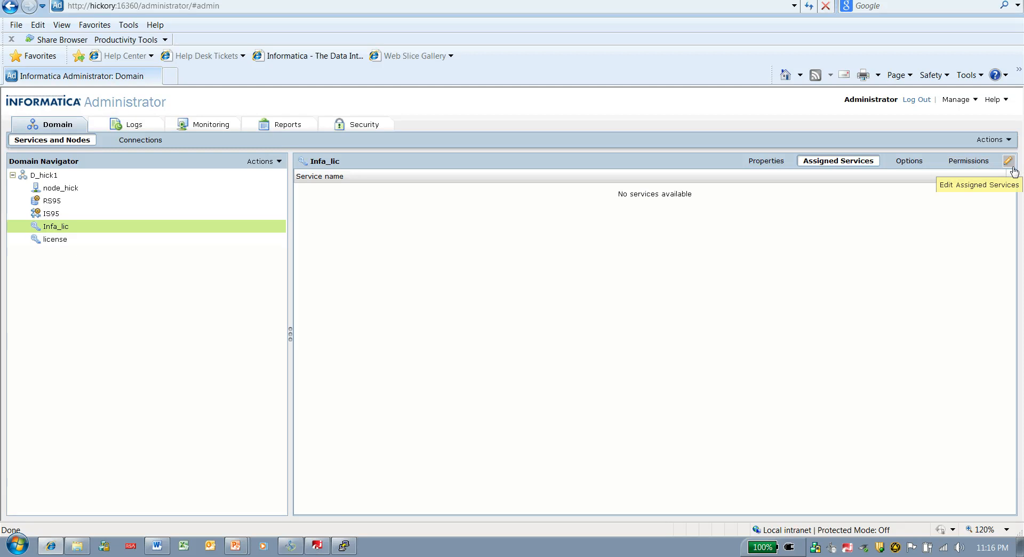
click(1008, 161)
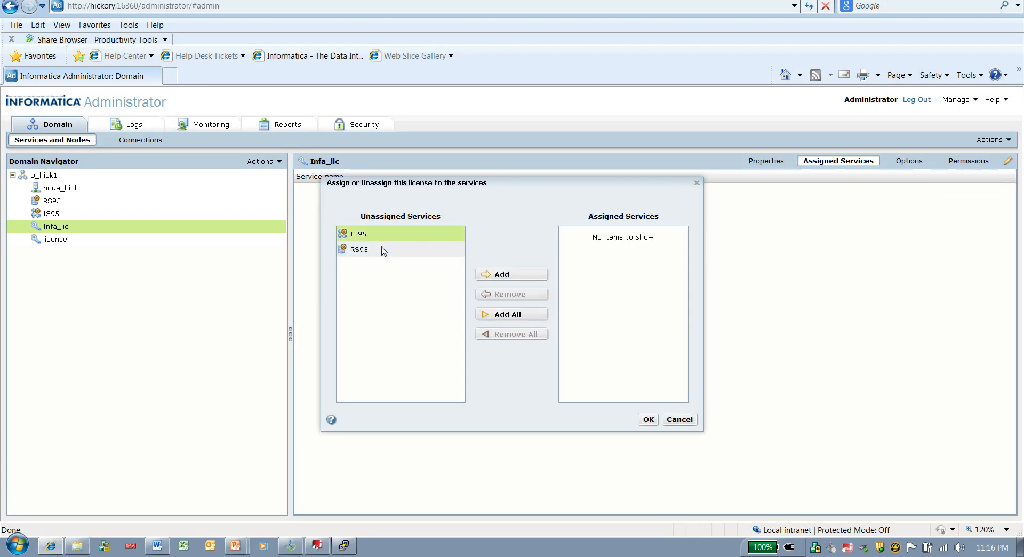
mouse_move(378, 236)
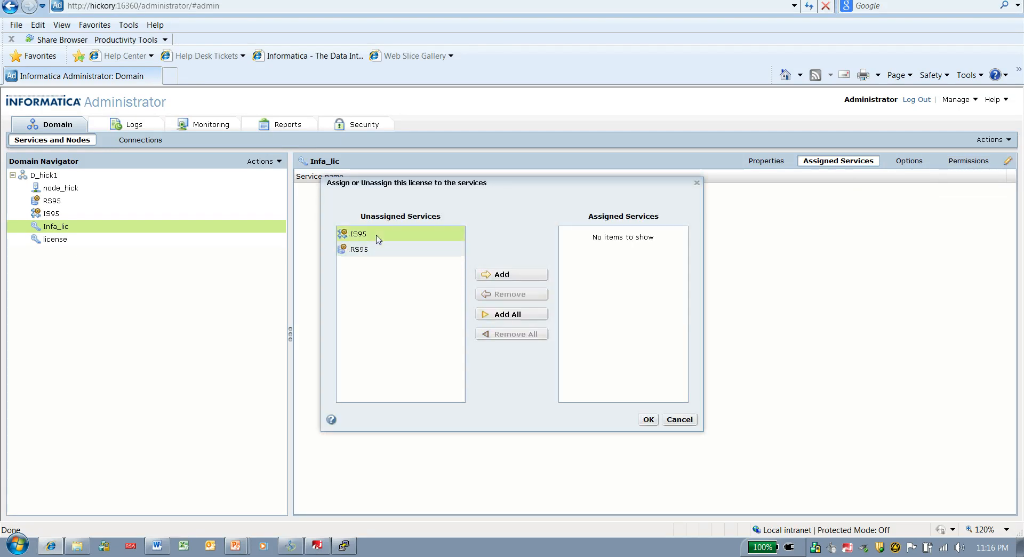
Add all services, IS95 and RS95, to Infa_lic and confirm
click(355, 250)
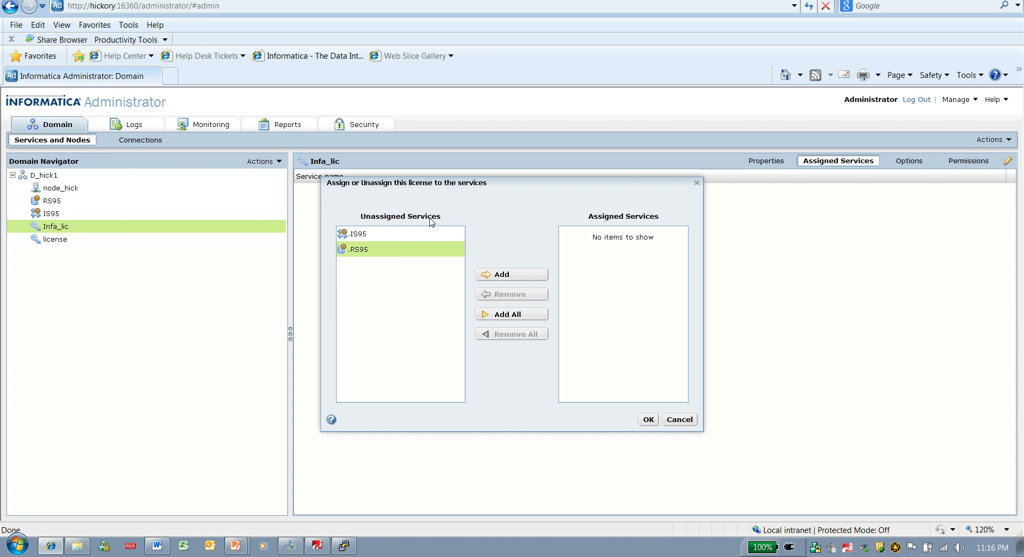
mouse_move(510, 305)
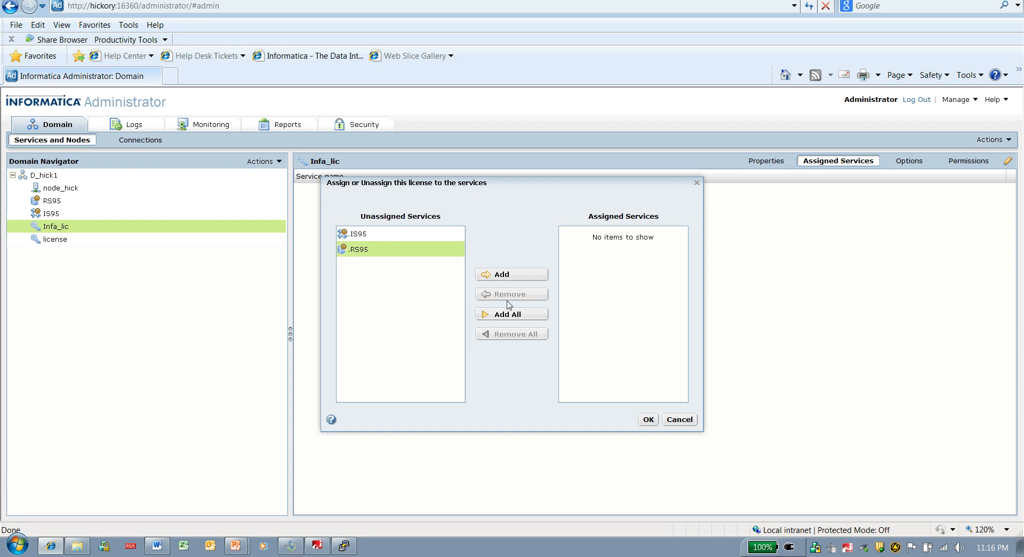
click(506, 314)
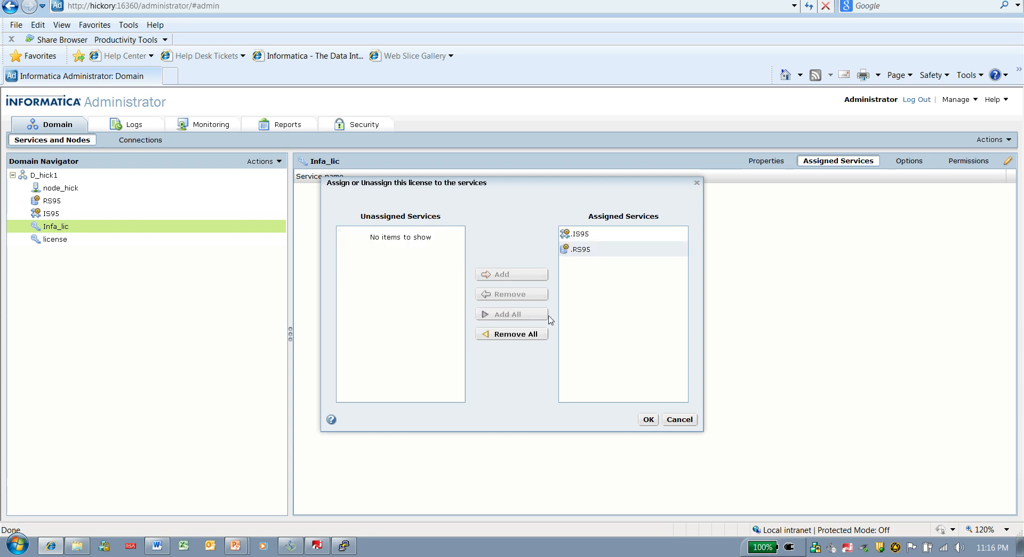
mouse_move(647, 419)
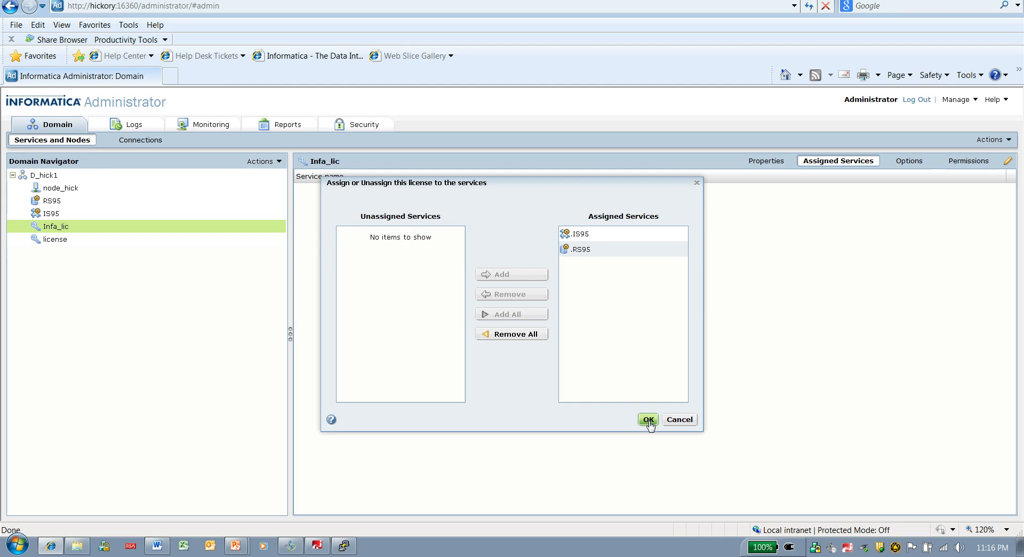
click(646, 419)
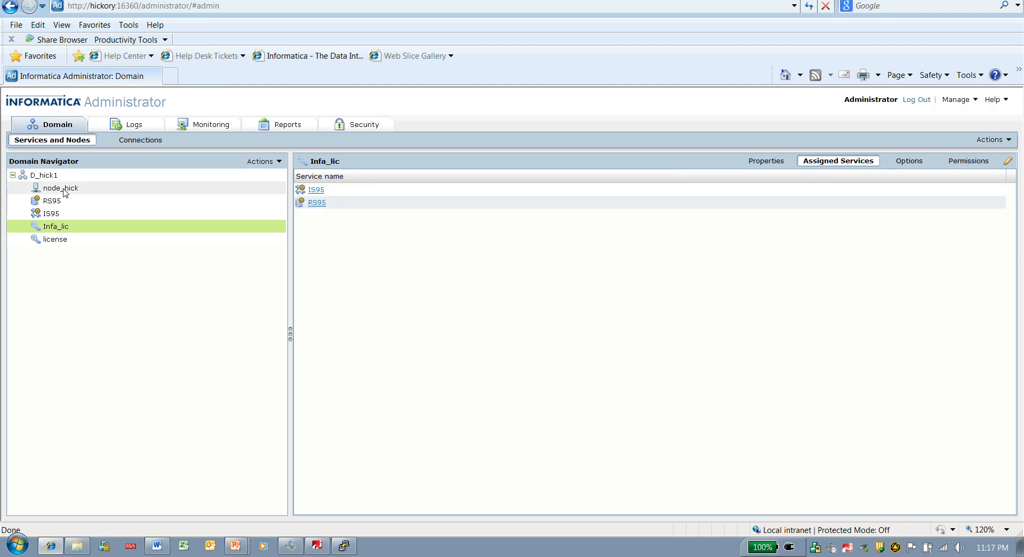
mouse_move(52, 200)
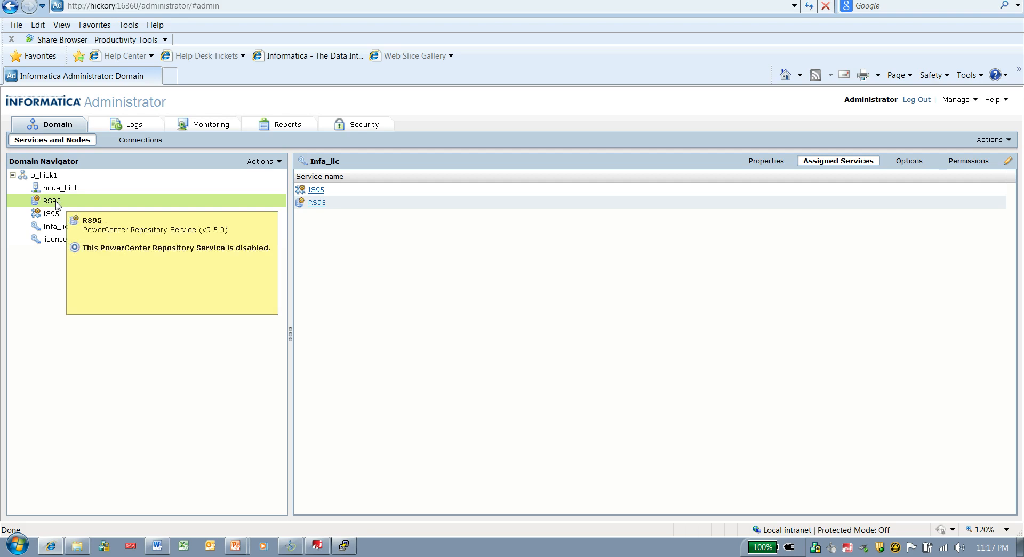
Select RS95, now licensed under Infa_lic, and enable it
click(52, 200)
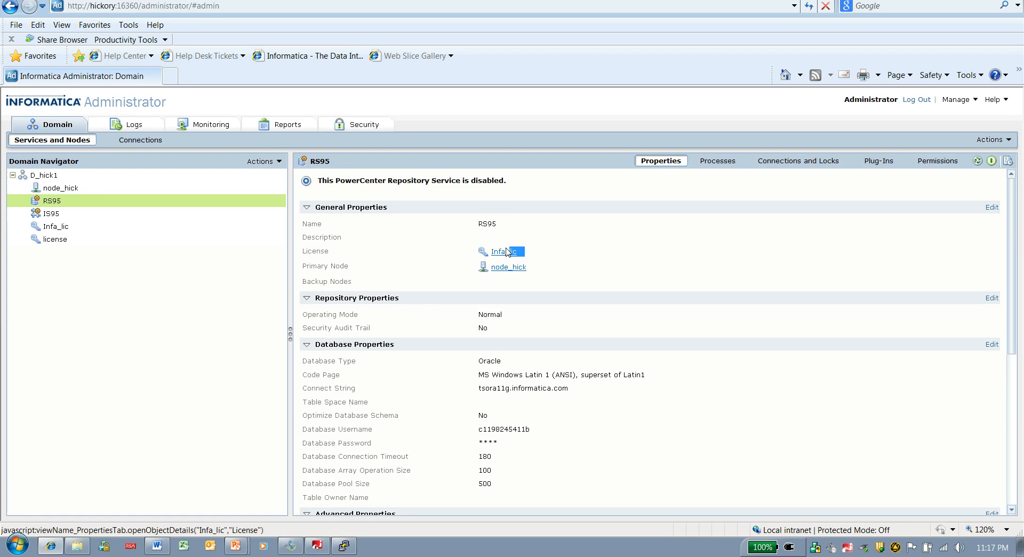
mouse_move(579, 266)
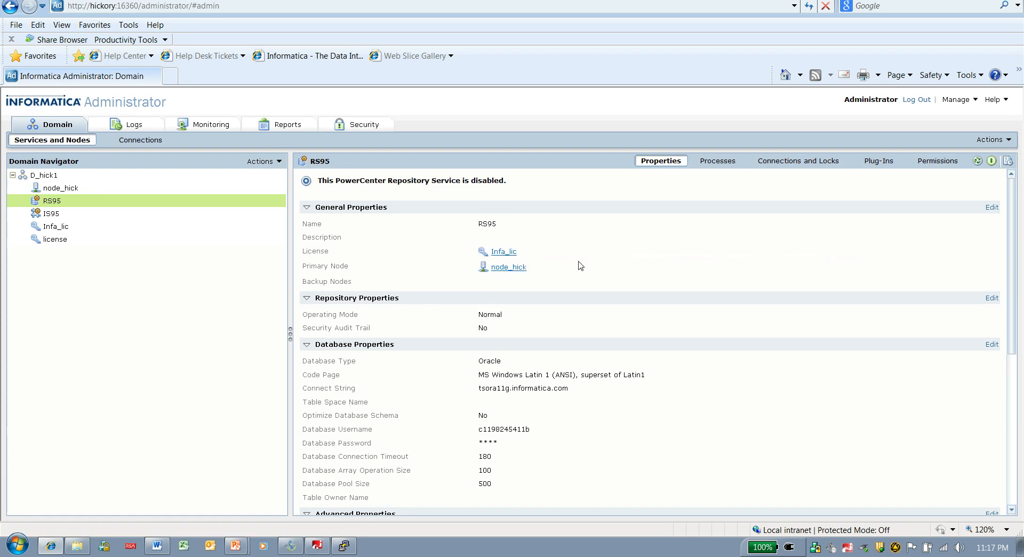
click(504, 251)
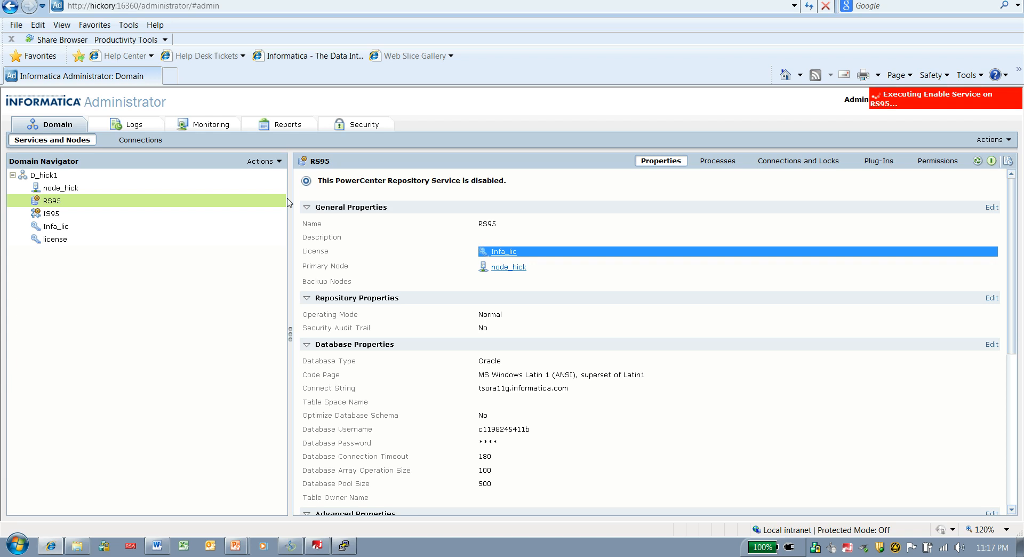
Select IS95, now licensed under Infa_lic, and enable it
click(51, 213)
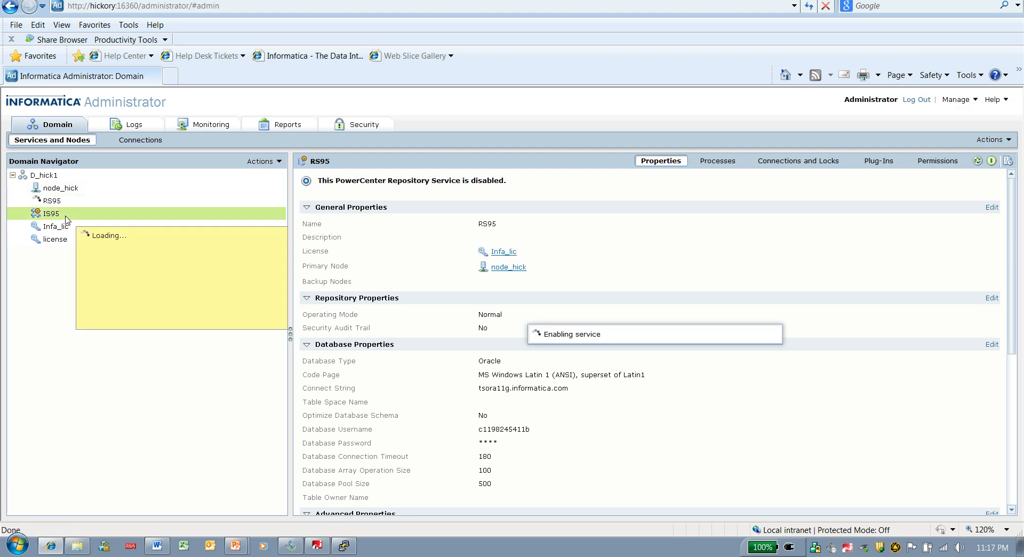
click(51, 213)
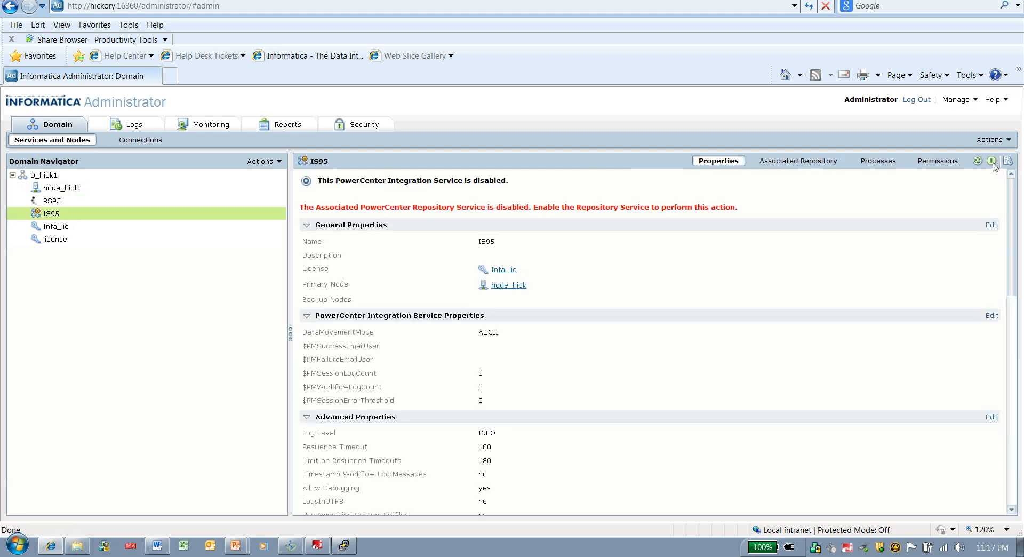
click(992, 161)
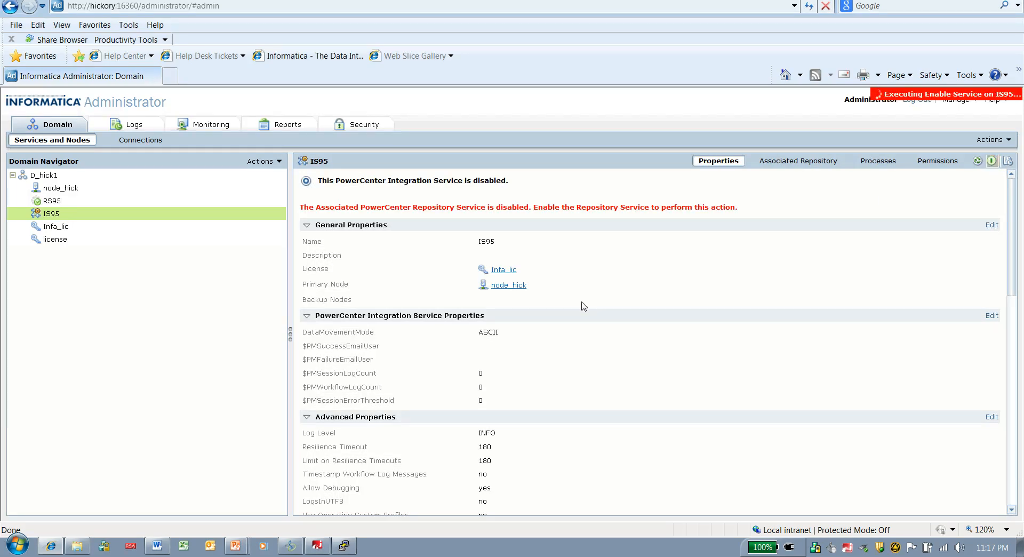